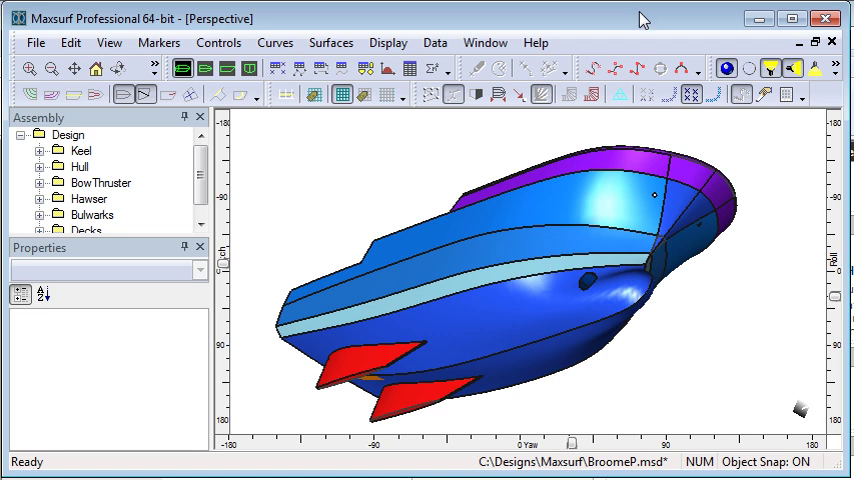
mouse_move(600, 33)
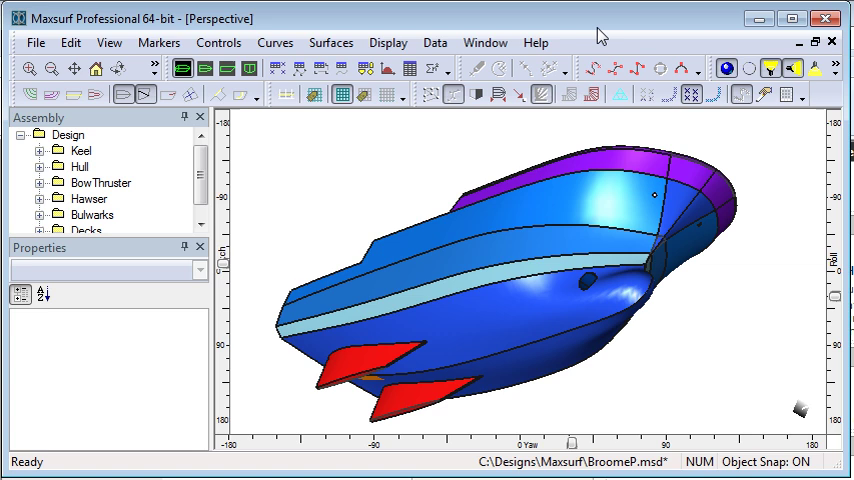
mouse_move(707, 350)
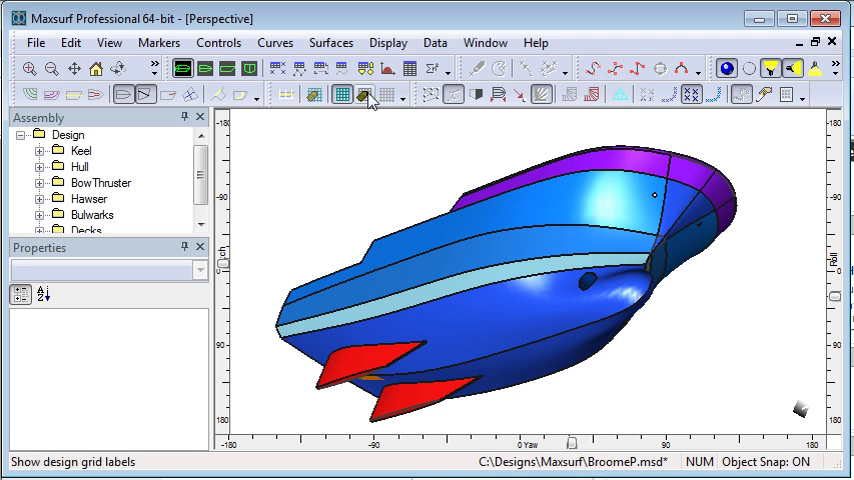
Review each surface's Use setting, including BULWARKS and Cylinder, in the Surfaces table.
left_click(345, 94)
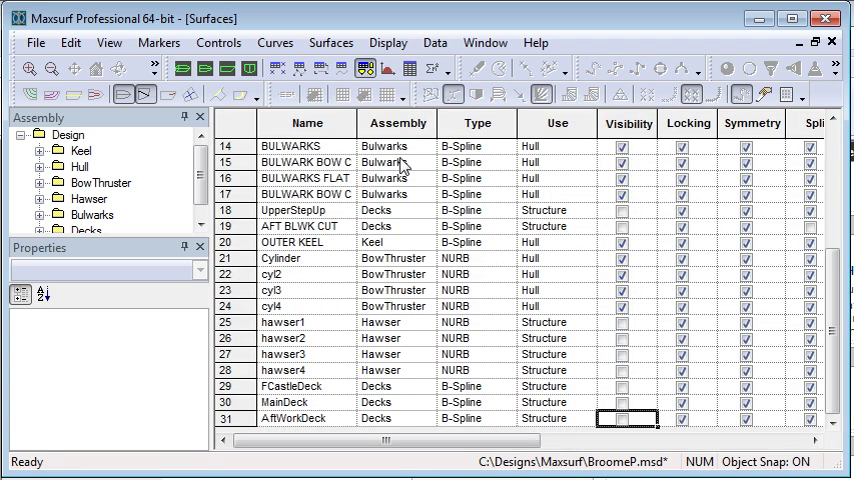
mouse_move(307, 328)
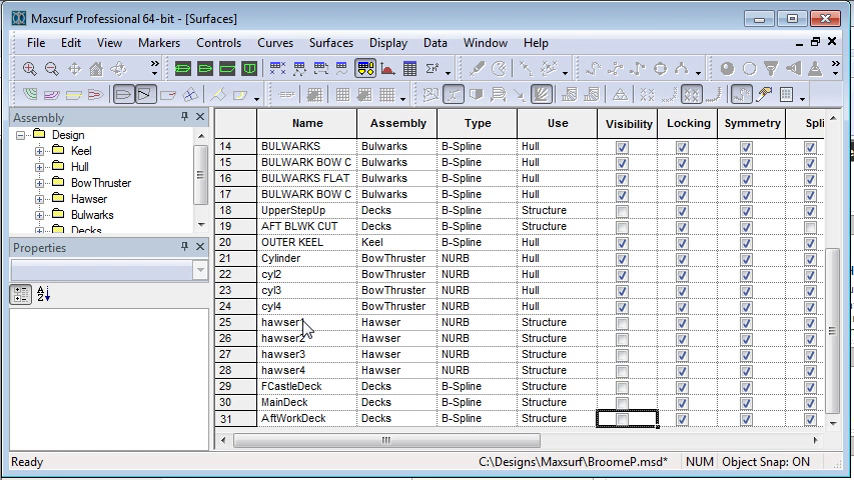
left_click(555, 146)
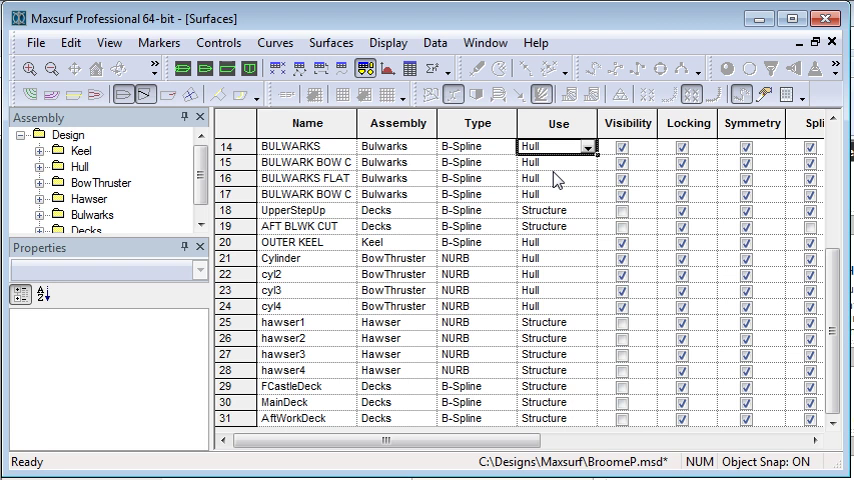
mouse_move(553, 217)
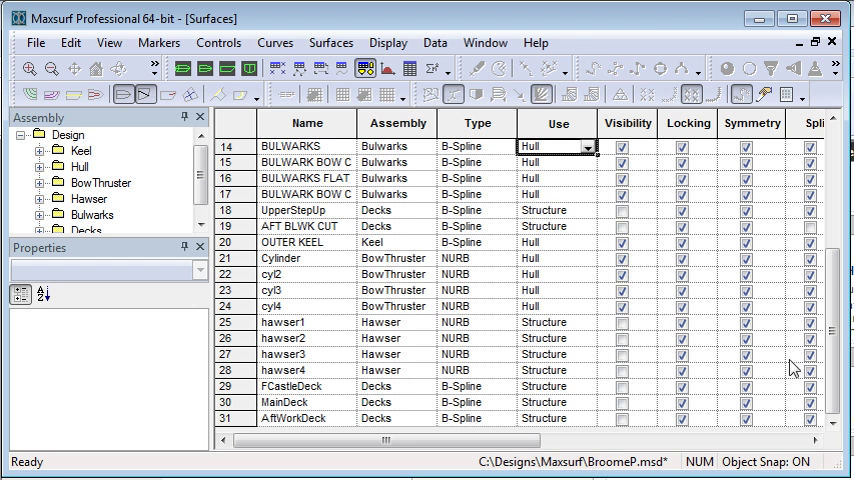
left_click(557, 242)
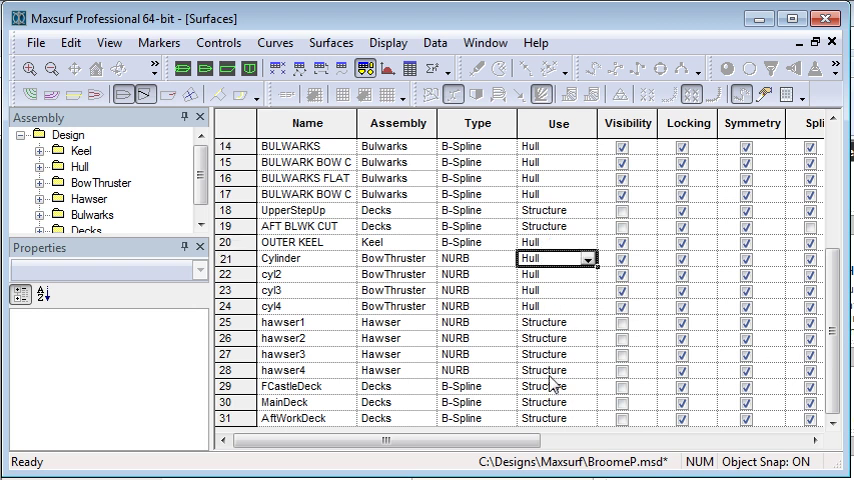
mouse_move(580, 338)
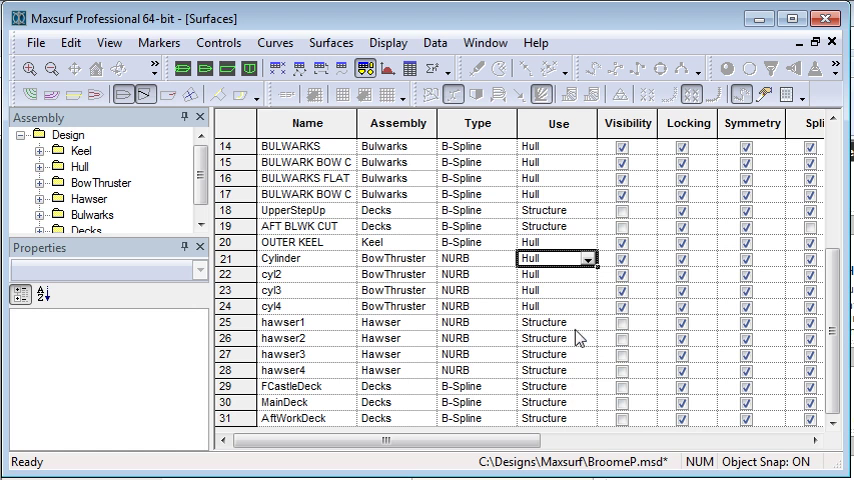
scroll("up", 3)
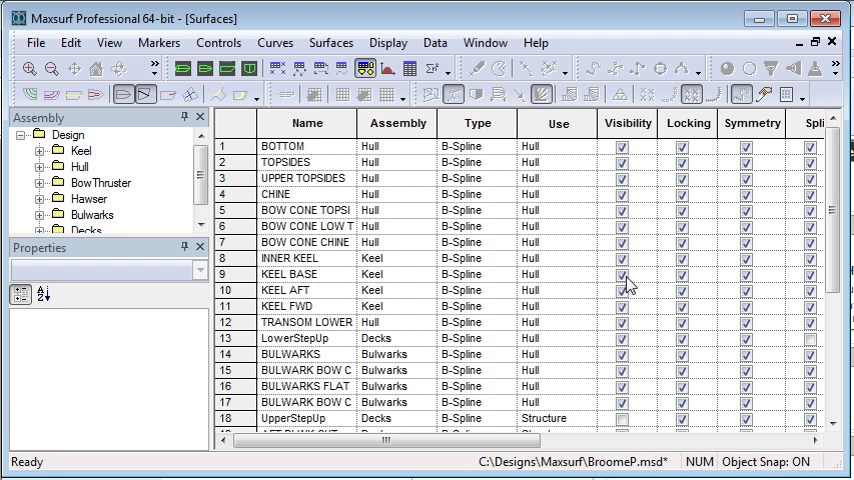
scroll("down", 3)
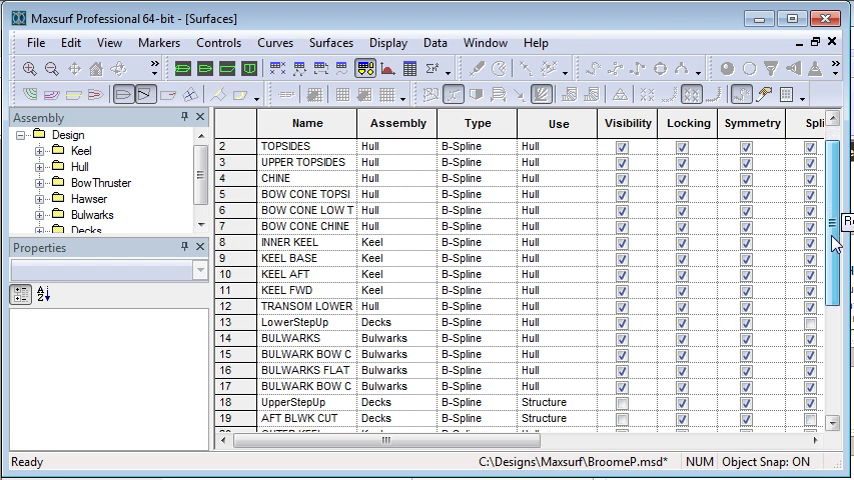
scroll("down", 3)
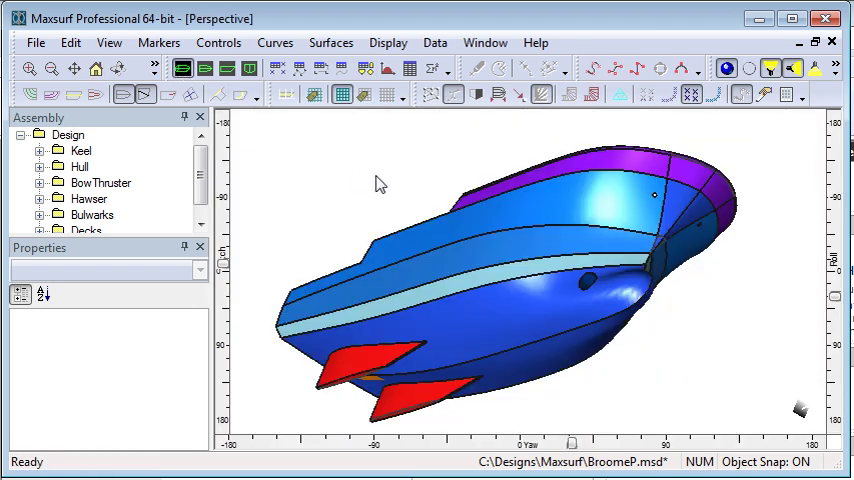
mouse_move(706, 157)
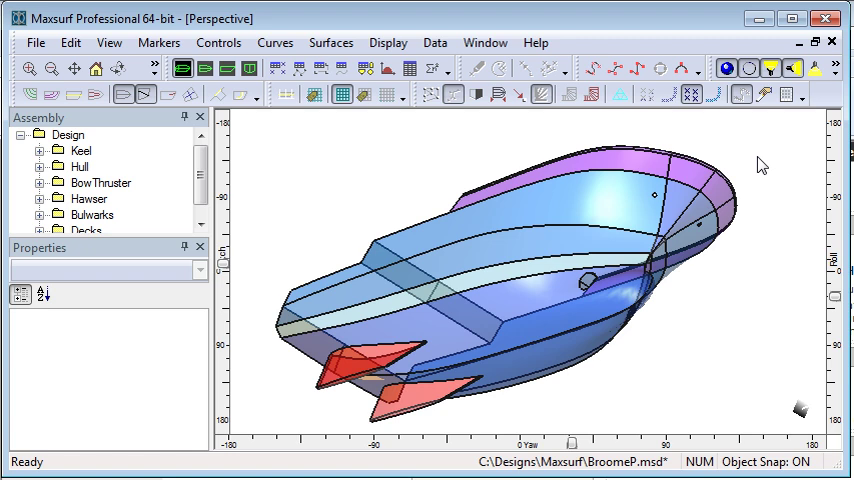
mouse_move(248, 68)
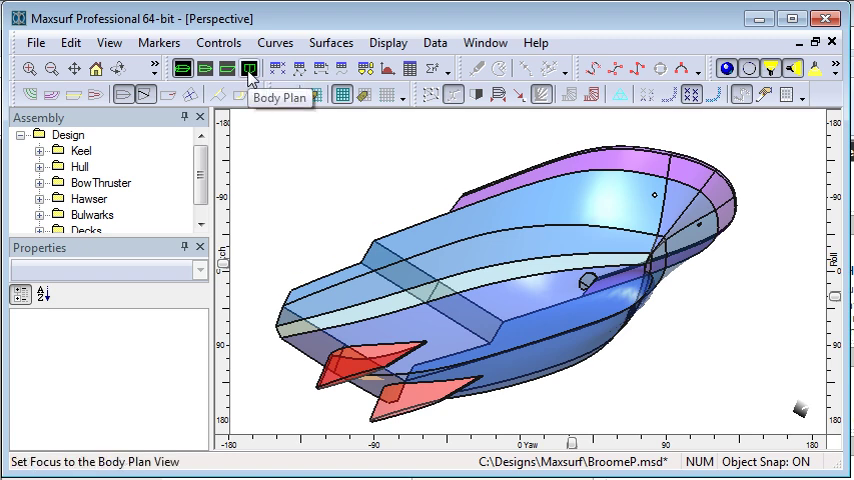
Show outside-direction arrows for each hull surface in the Body Plan view.
left_click(248, 69)
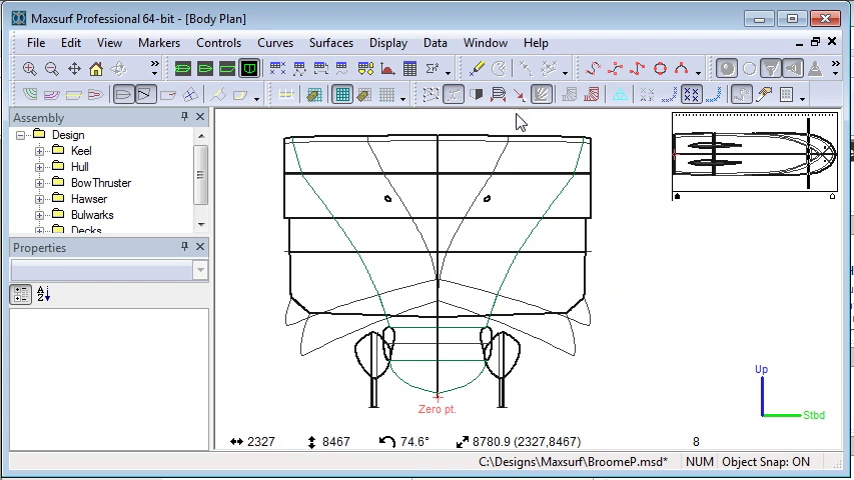
left_click(518, 95)
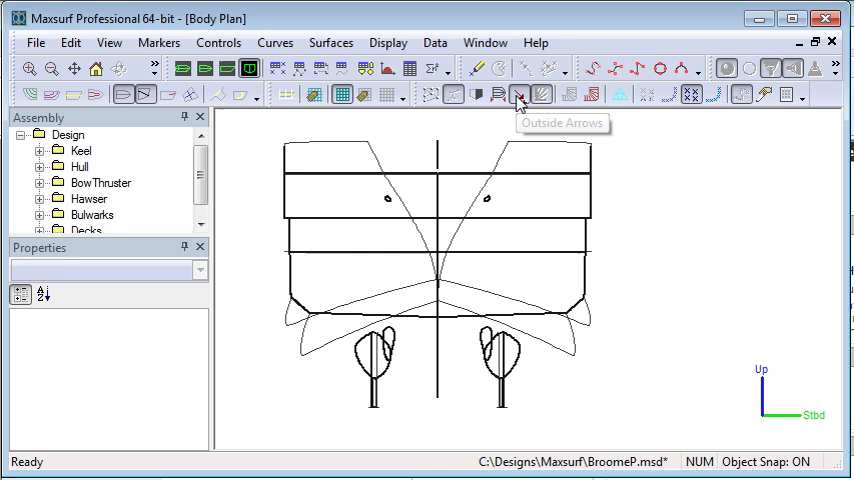
left_click(517, 95)
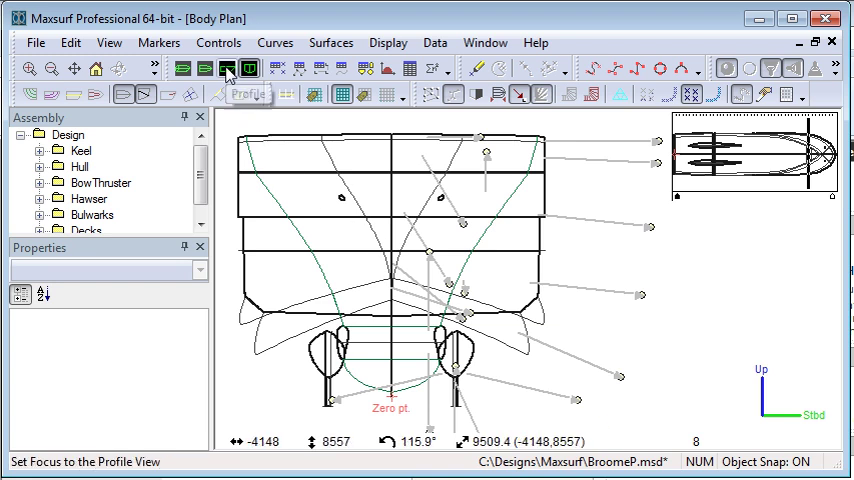
Switch to Profile view to inspect the outward surface arrows near keel and bow.
left_click(227, 68)
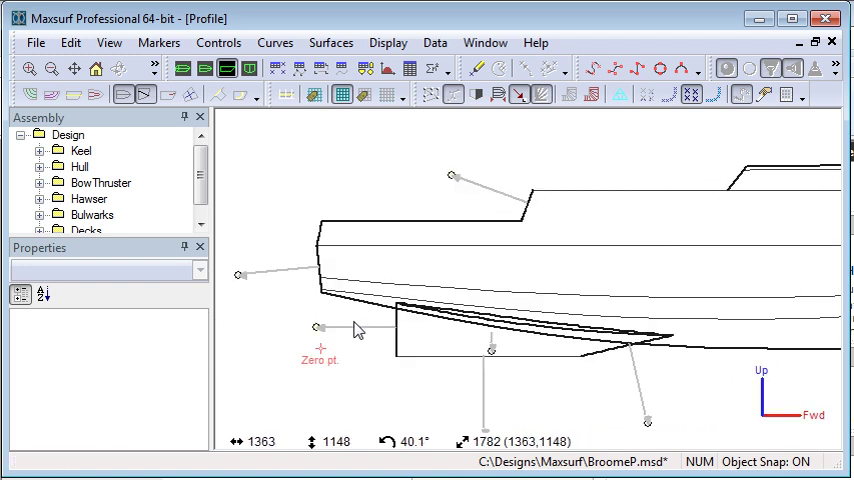
mouse_move(483, 363)
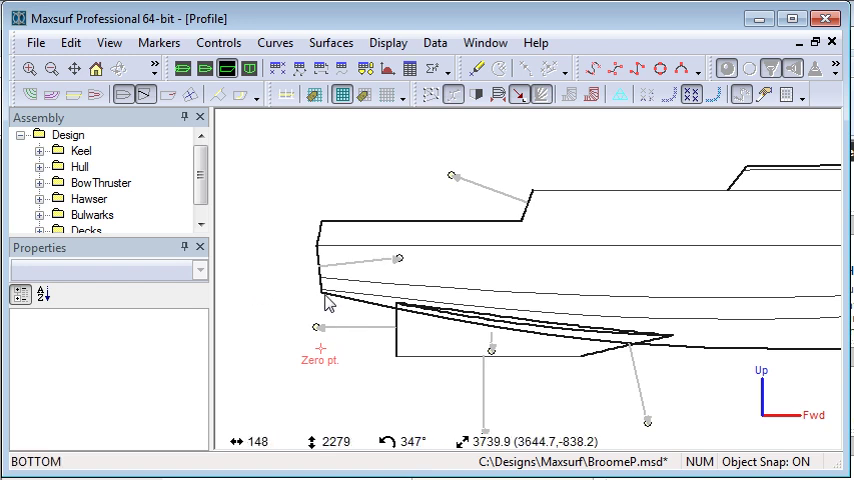
mouse_move(314, 95)
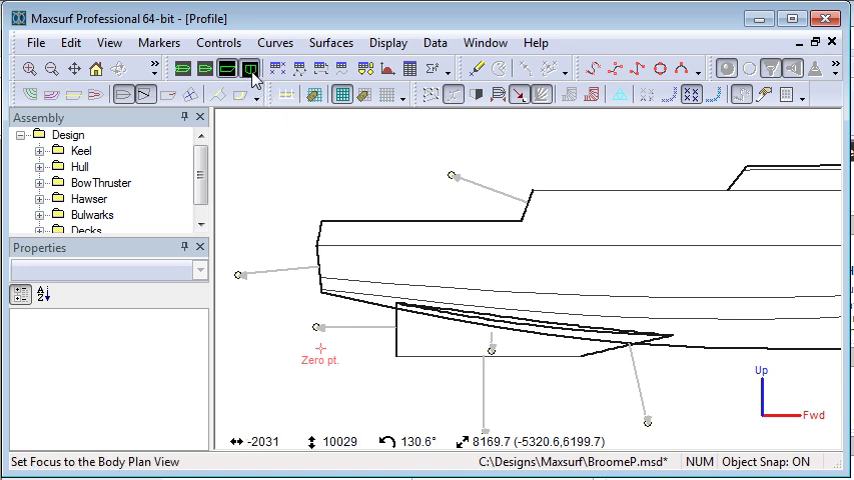
Return to Body Plan with arrows hidden, and select then deselect the BOTTOM surface.
left_click(248, 68)
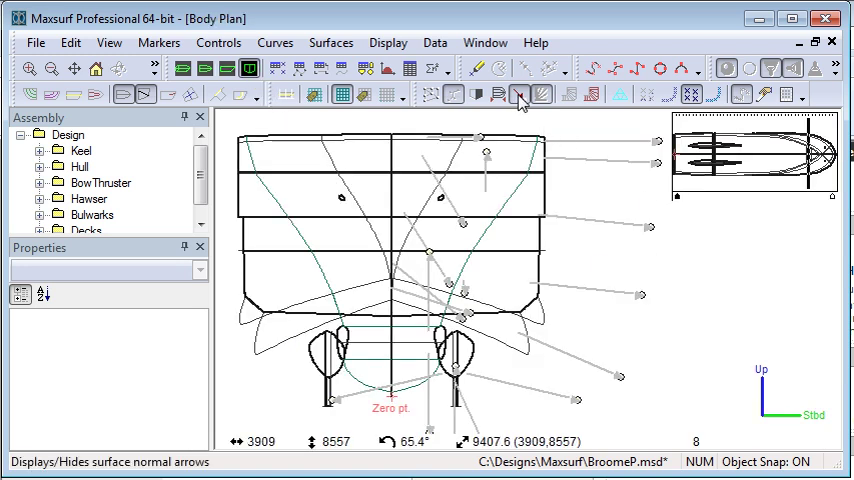
left_click(518, 94)
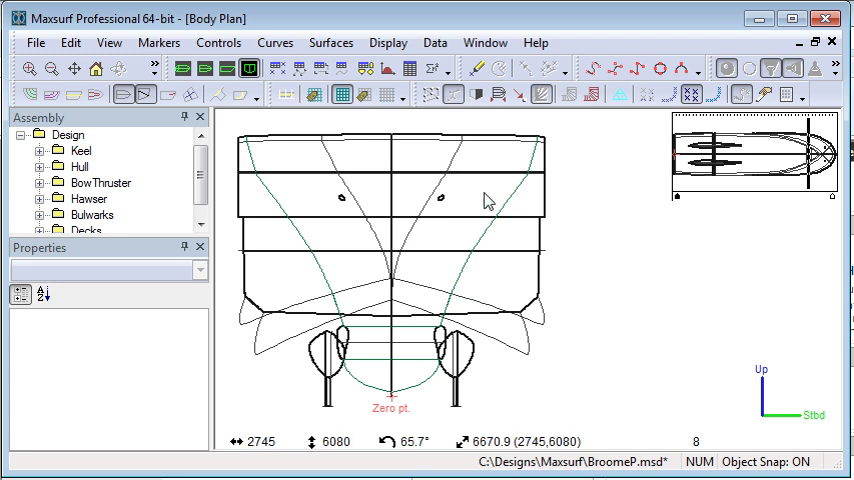
left_click(122, 96)
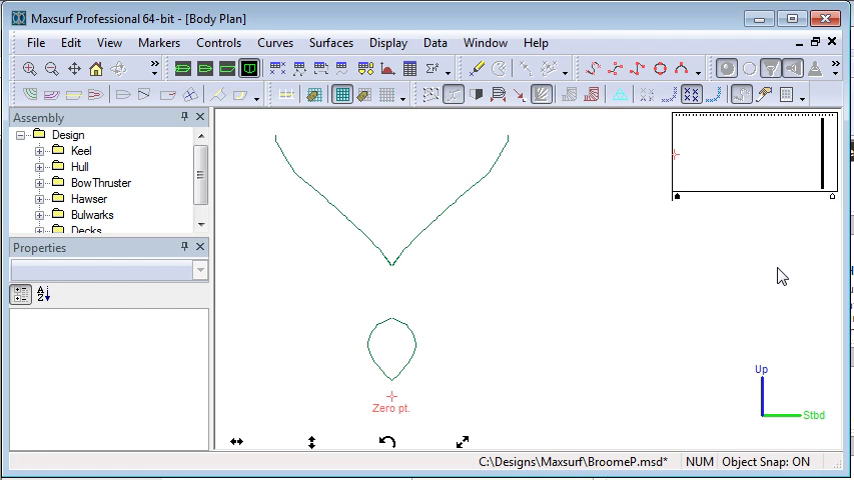
mouse_move(491, 333)
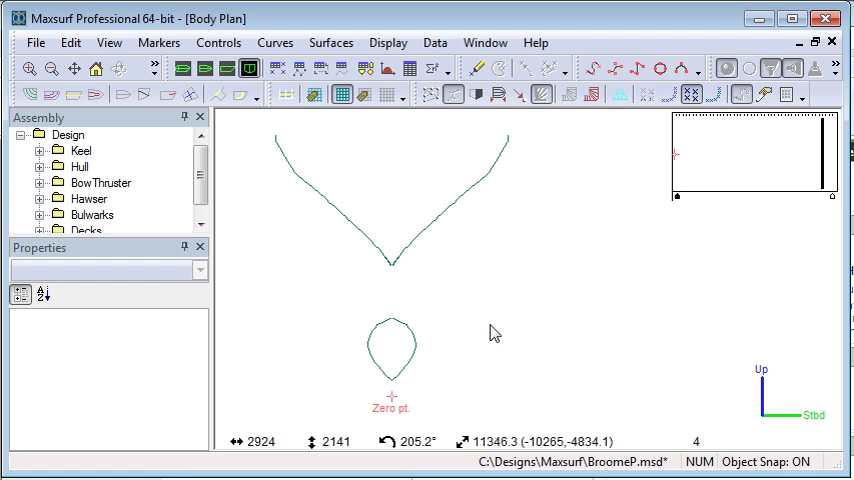
mouse_move(379, 336)
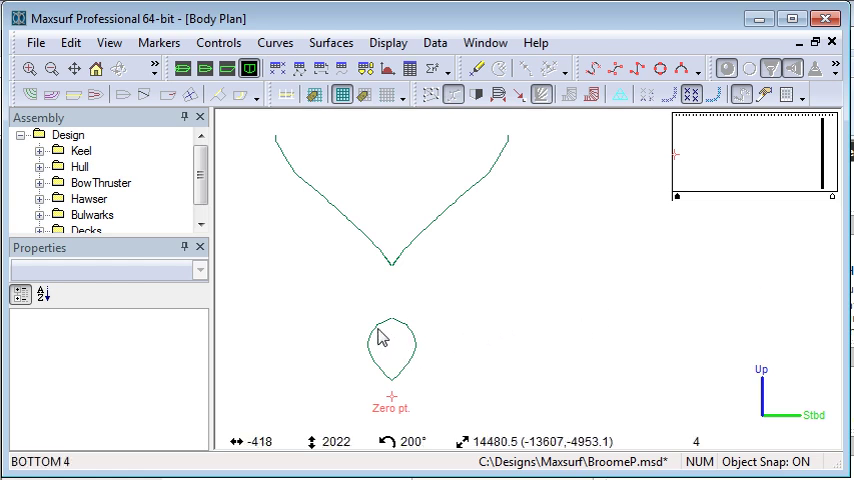
left_click(390, 350)
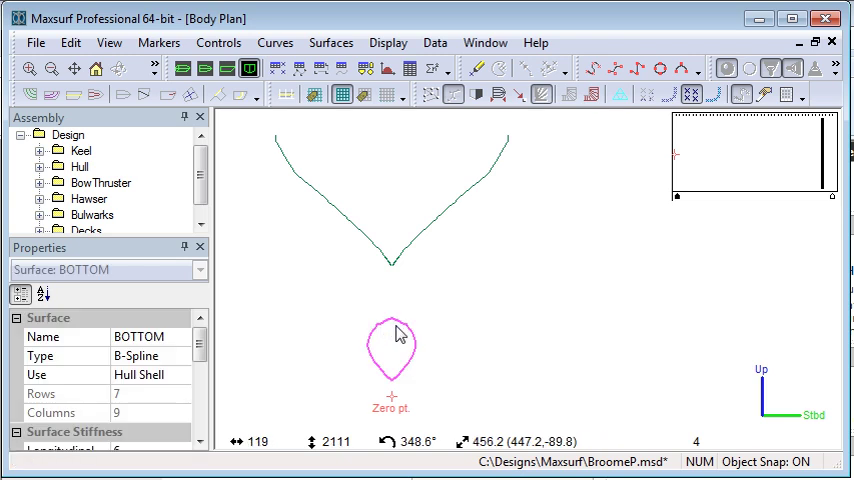
left_click(390, 350)
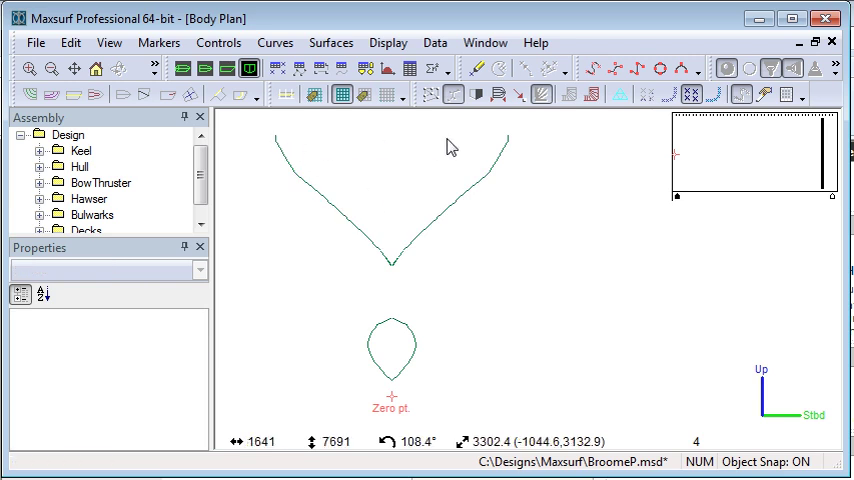
mouse_move(443, 230)
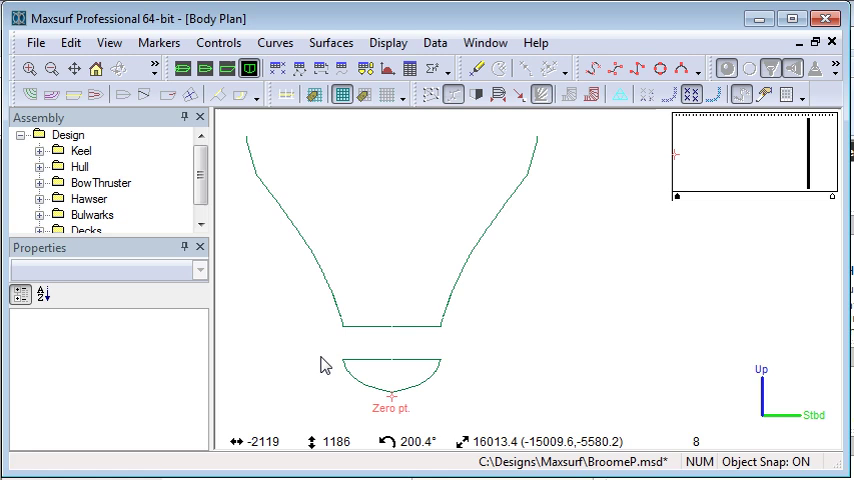
Select and deselect the BOTTOM surface while viewing station 31's keel-notch section.
left_click(390, 360)
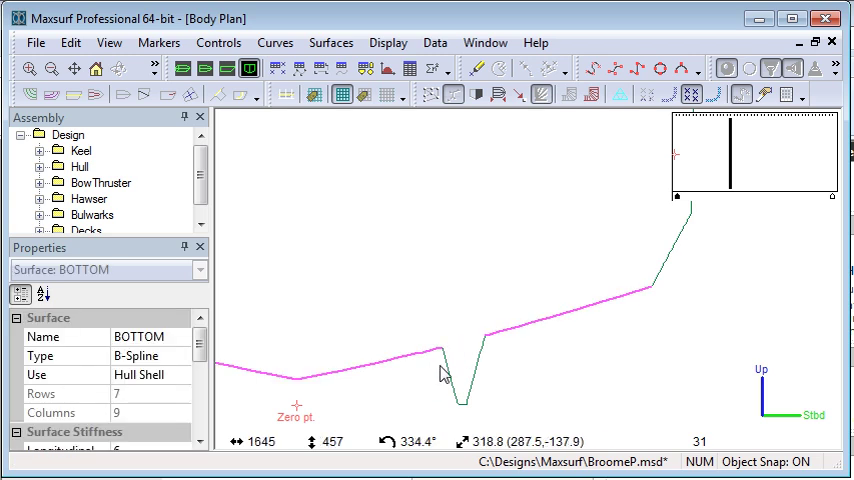
left_click(462, 390)
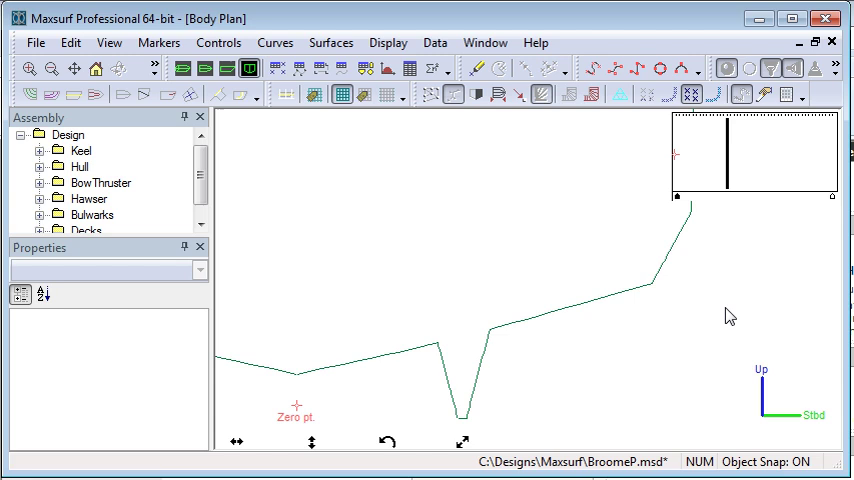
Keep Trim Invisible on and bring up the Drawing Settings with the design grid.
left_click(387, 42)
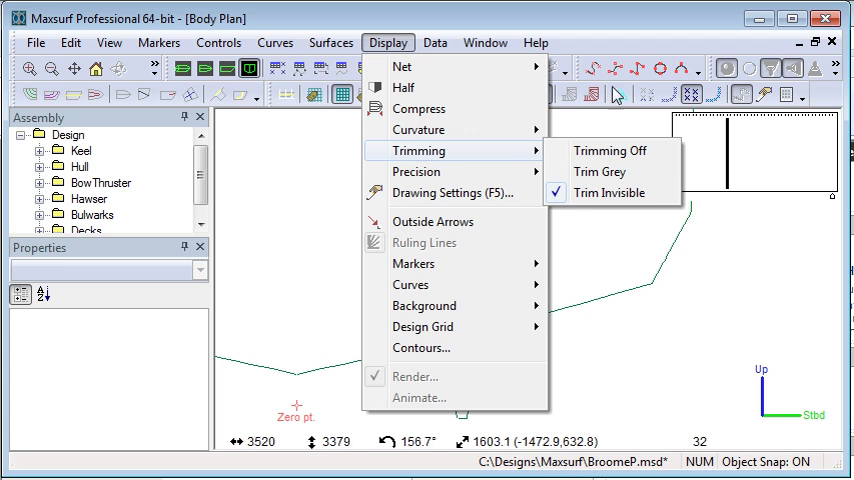
left_click(608, 192)
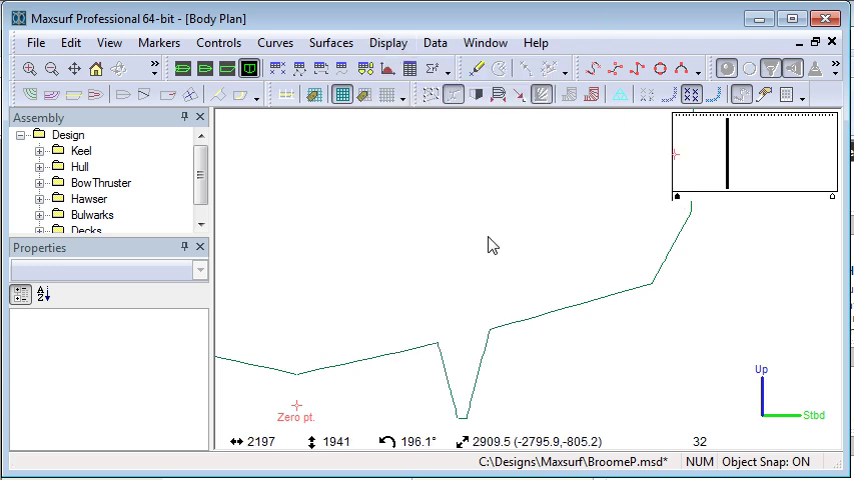
left_click_drag(490, 245, 550, 305)
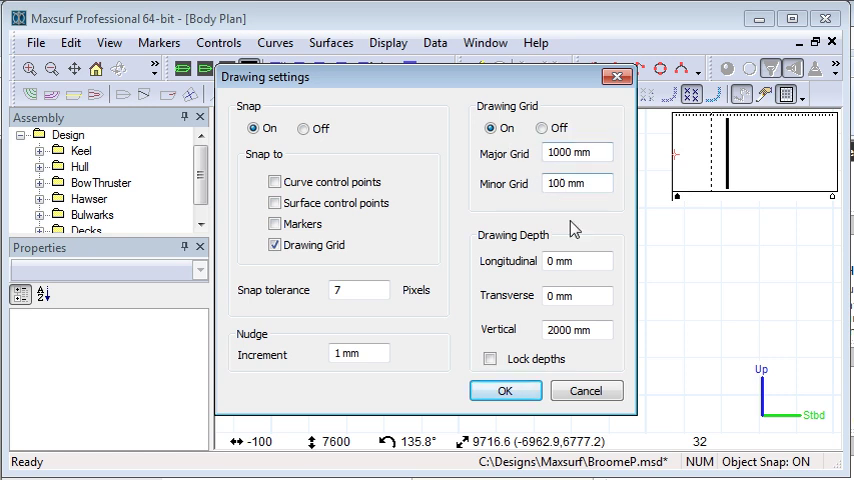
Set the longitudinal drawing depth to 20000 mm and apply it.
triple_click(576, 261)
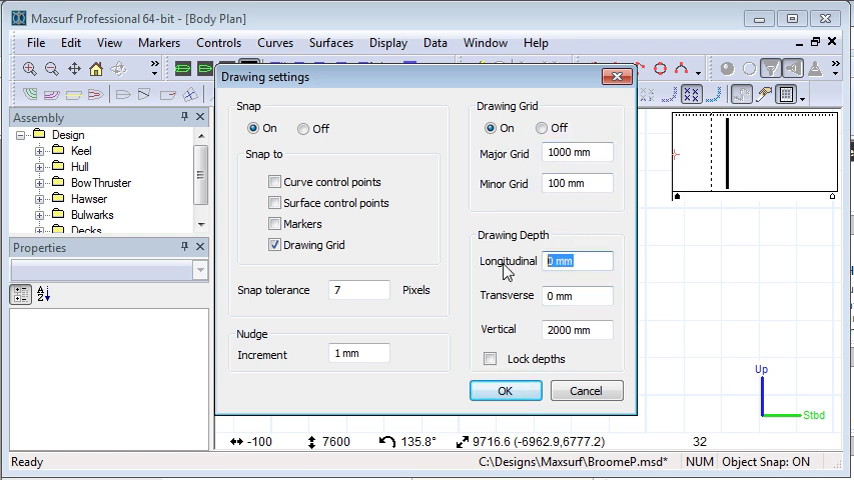
type("2000")
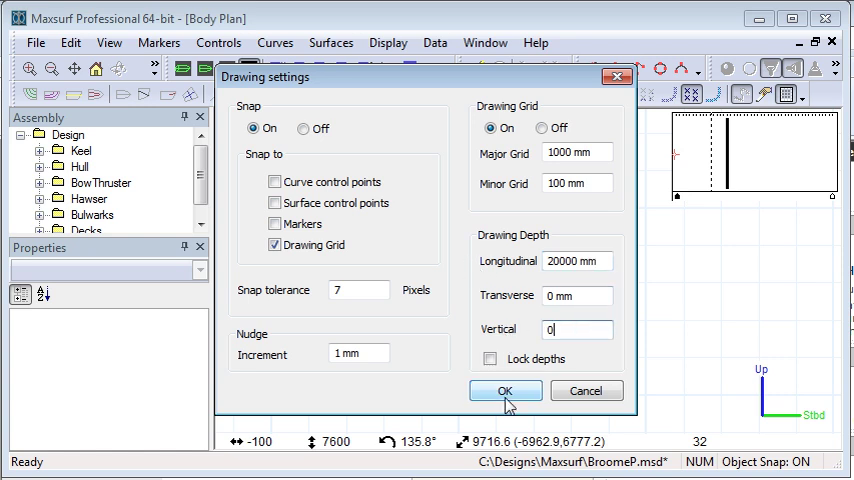
left_click(504, 390)
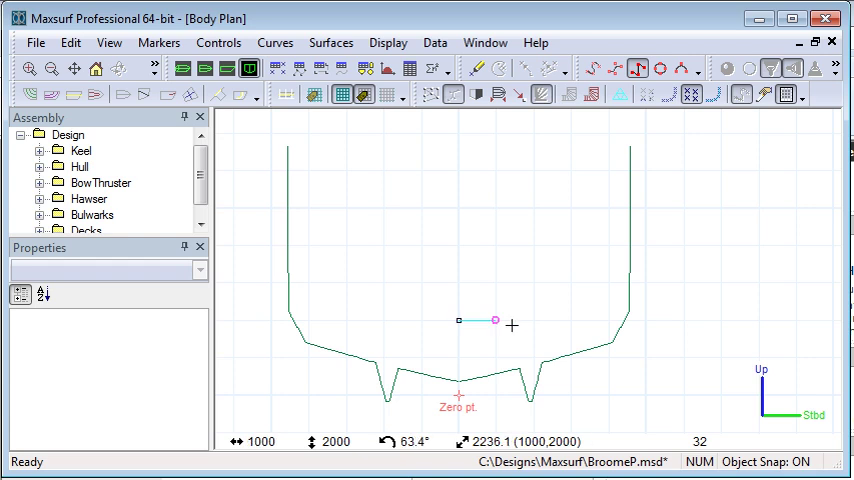
Draw straight-line curves for the chamfered tank outline and compartment boundaries.
left_click_drag(495, 320, 537, 320)
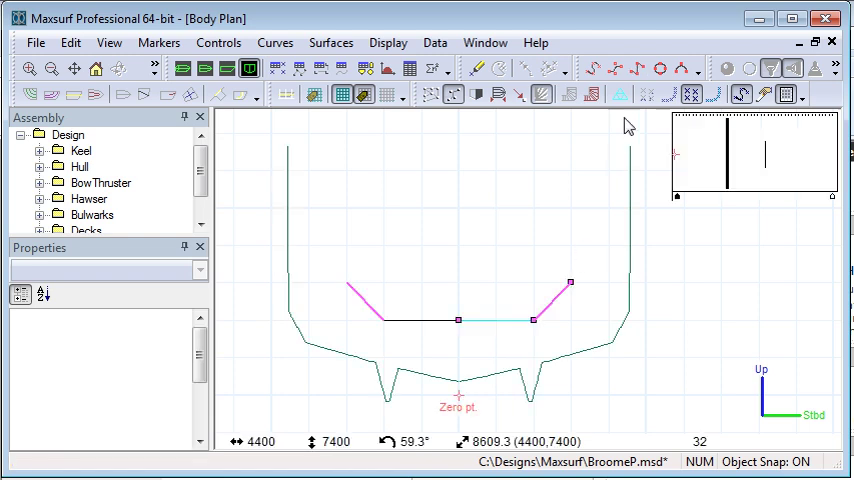
left_click_drag(570, 283, 570, 172)
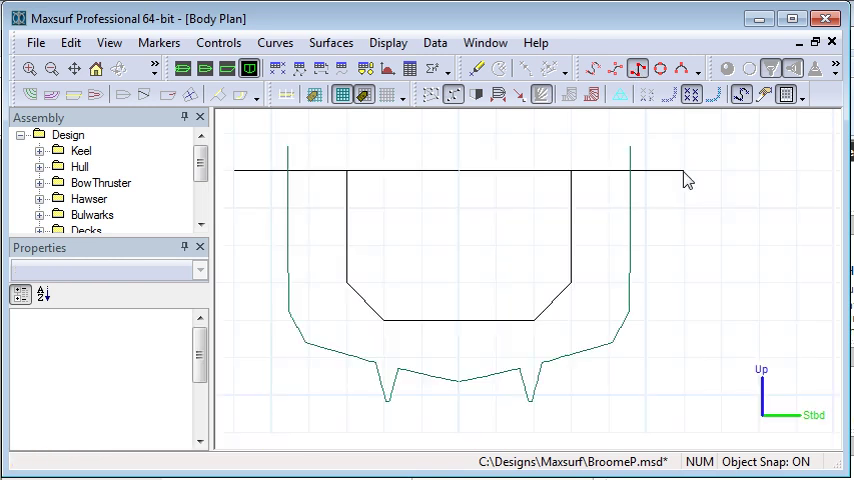
left_click(684, 170)
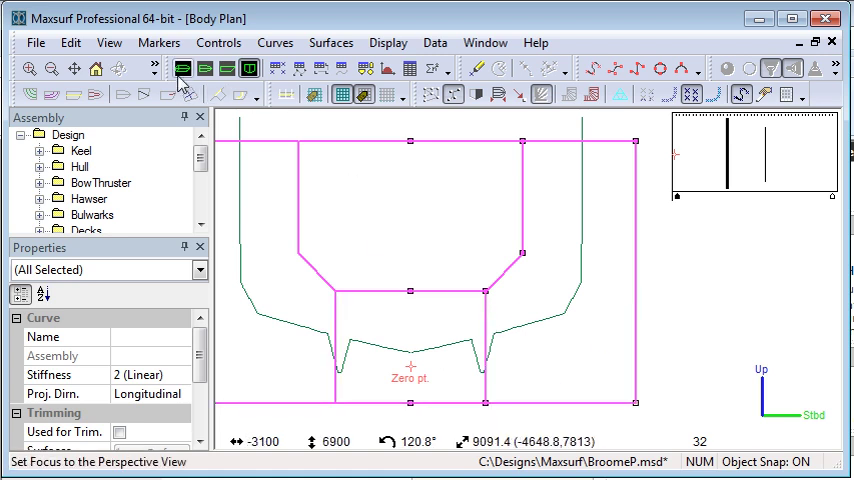
Extrude the boundary curves 500 mm longitudinally into surfaces in the Perspective view.
left_click(180, 68)
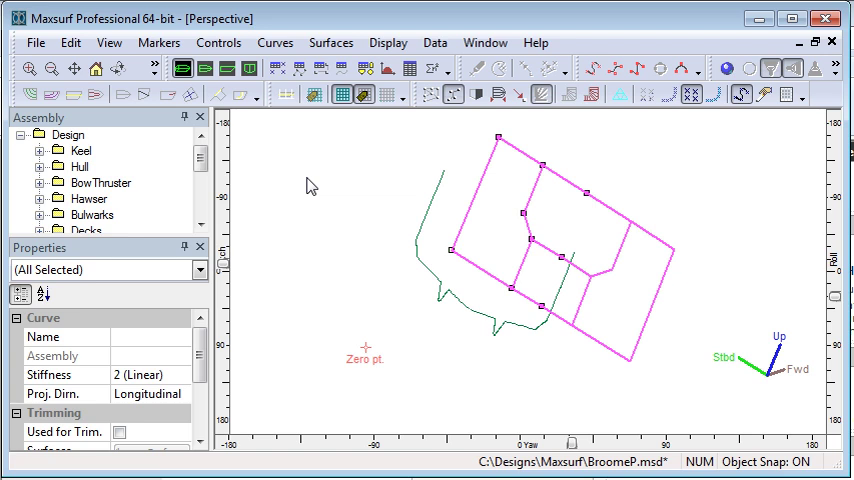
left_click(331, 42)
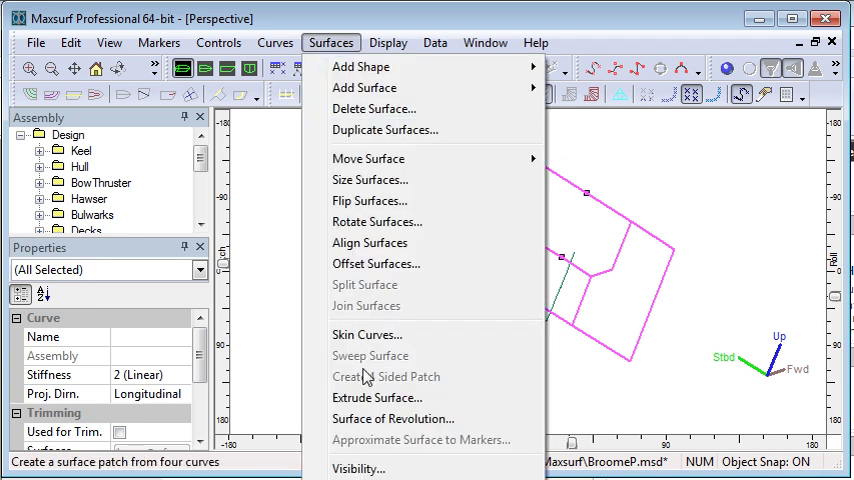
left_click(377, 397)
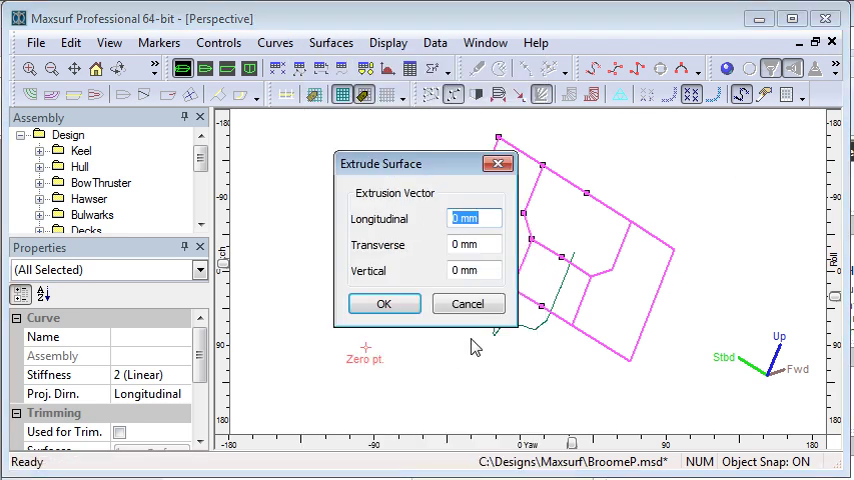
type("500")
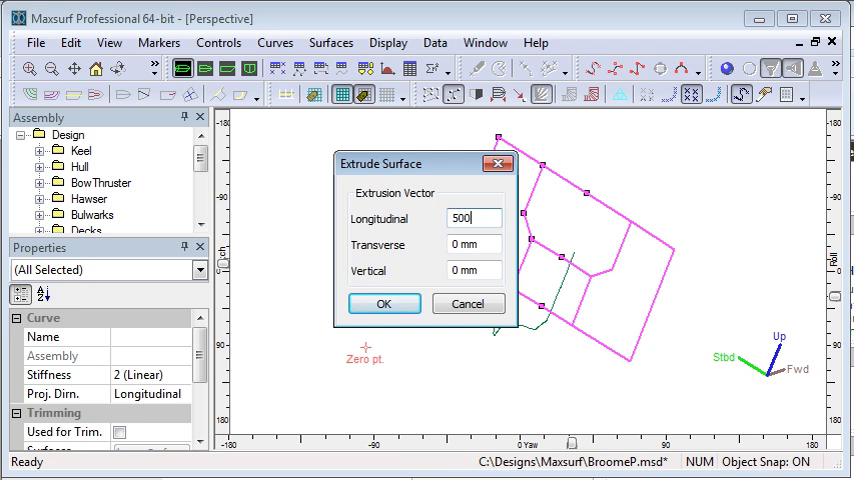
left_click(384, 303)
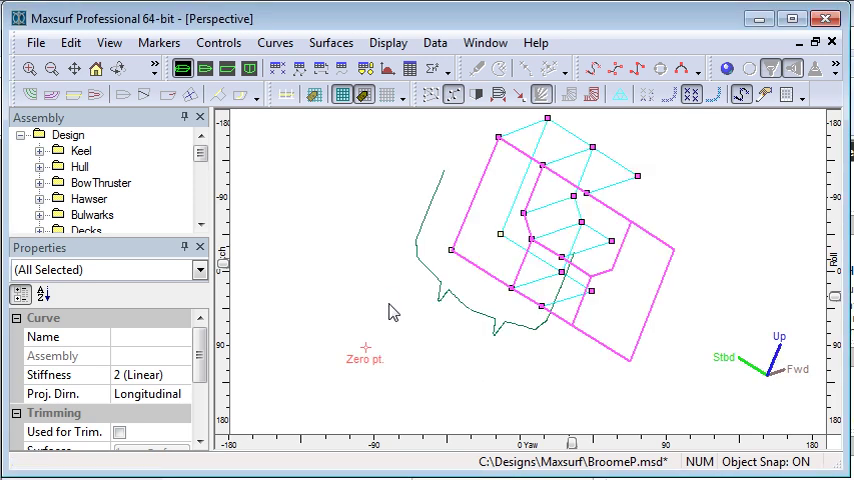
left_click(727, 69)
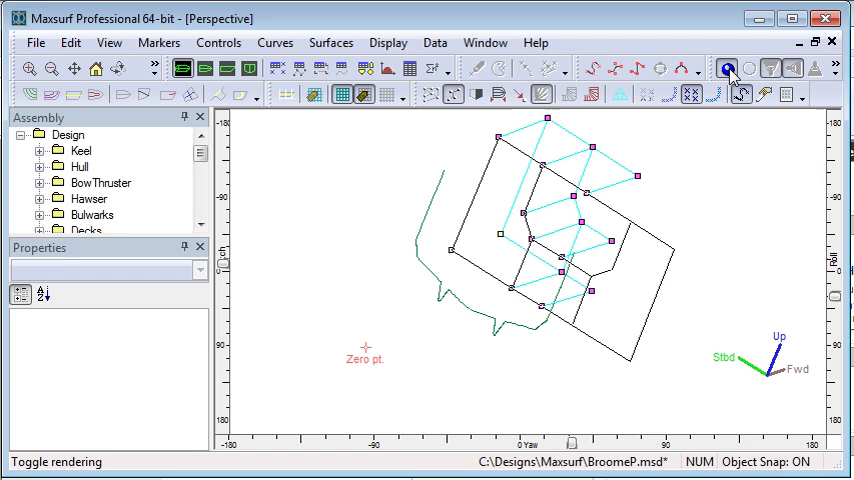
Render the perspective view and select the extruded yellow tank surfaces.
left_click(723, 68)
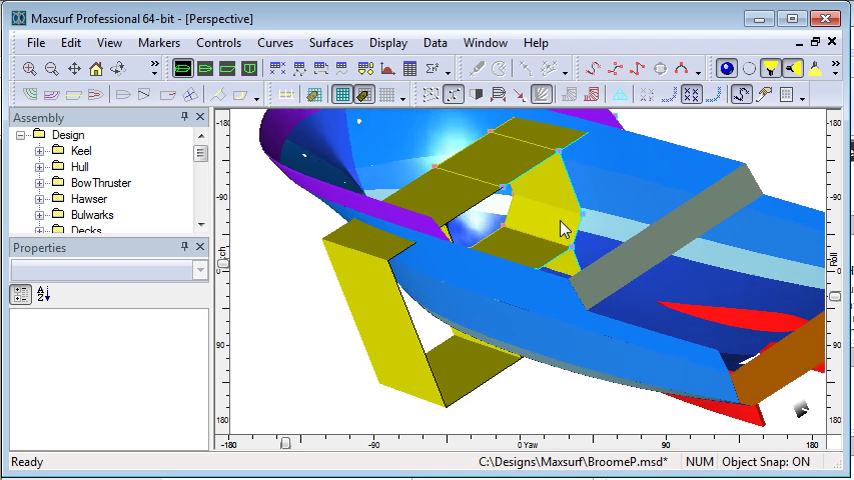
mouse_move(510, 172)
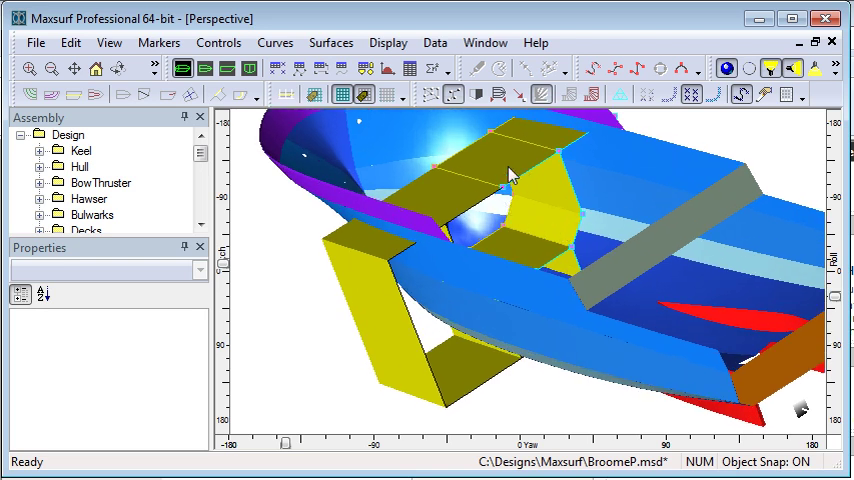
left_click(510, 175)
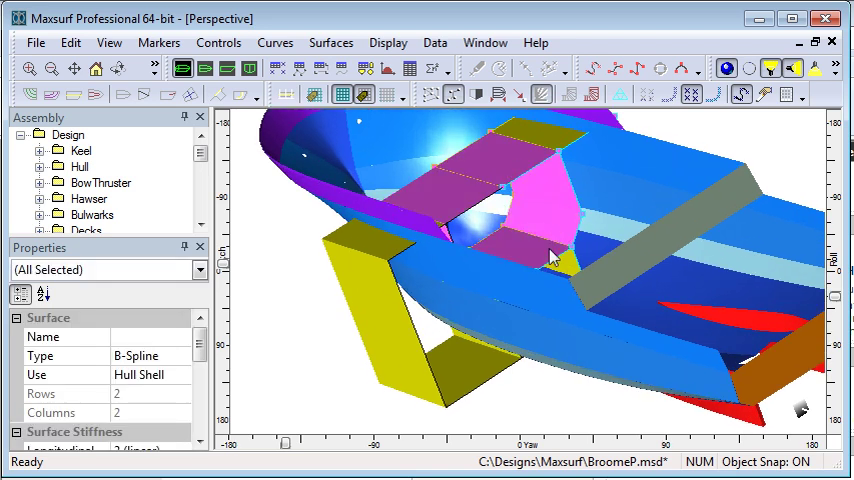
mouse_move(538, 328)
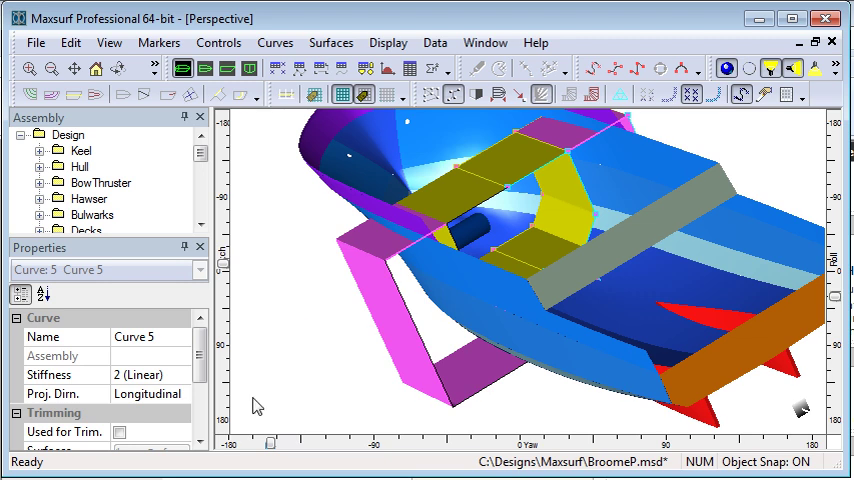
mouse_move(343, 392)
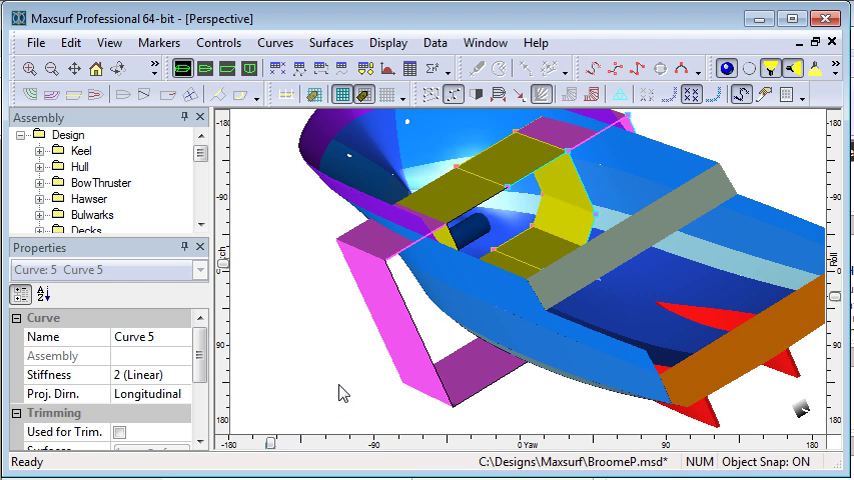